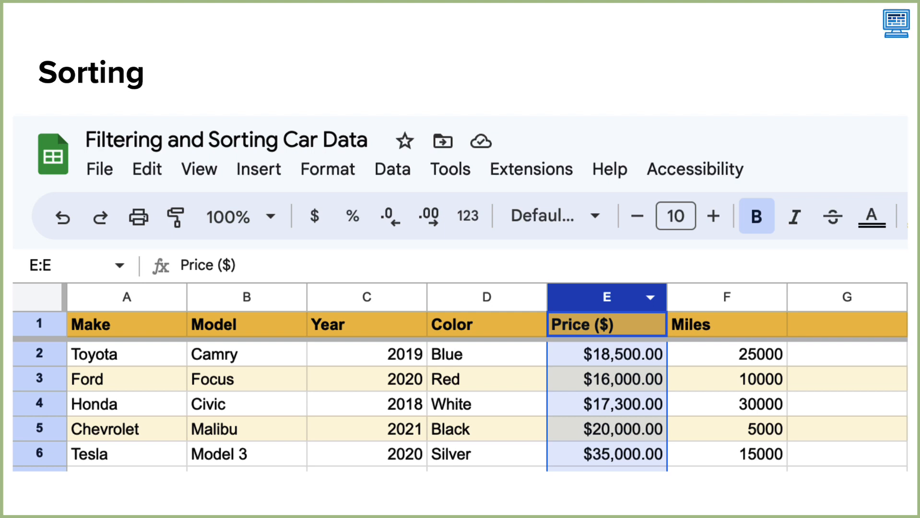
# - Sort the sheet by column E, Price ($), A to Z so the Ford Focus comes first
pyautogui.click(392, 169)
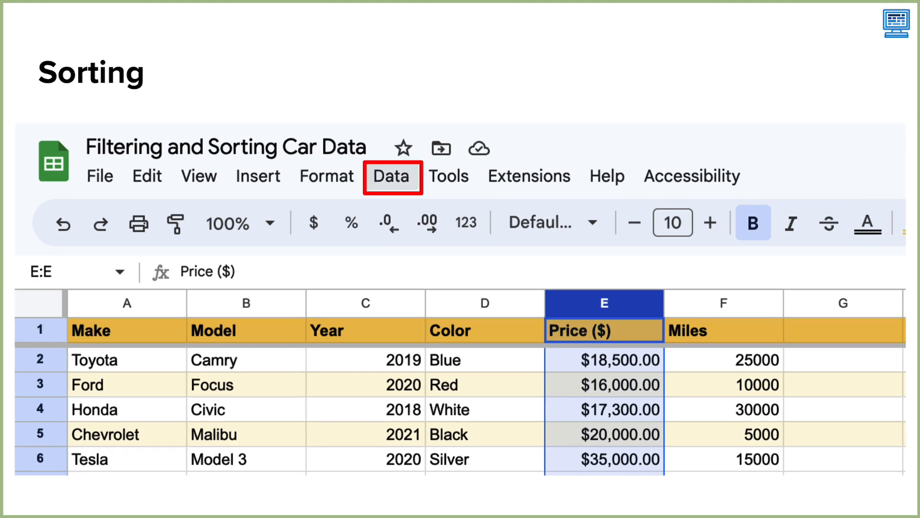
pyautogui.click(392, 176)
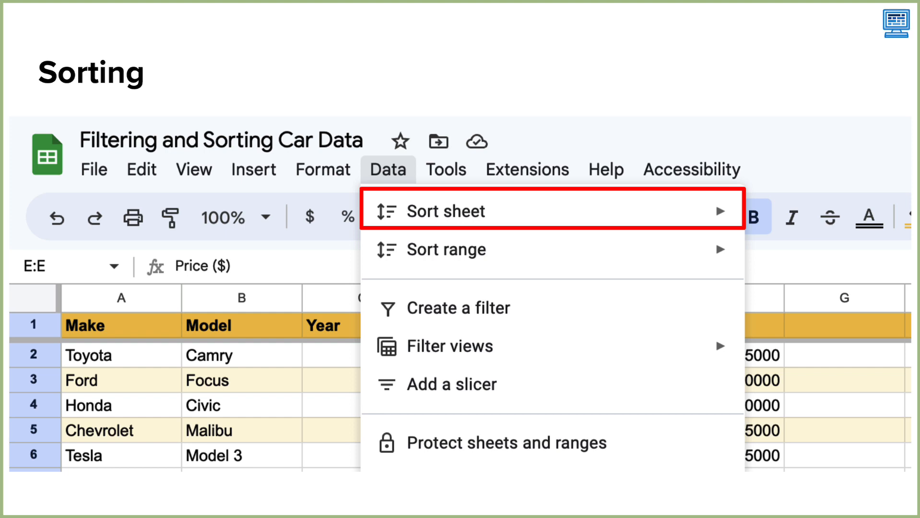
pyautogui.moveTo(443, 211)
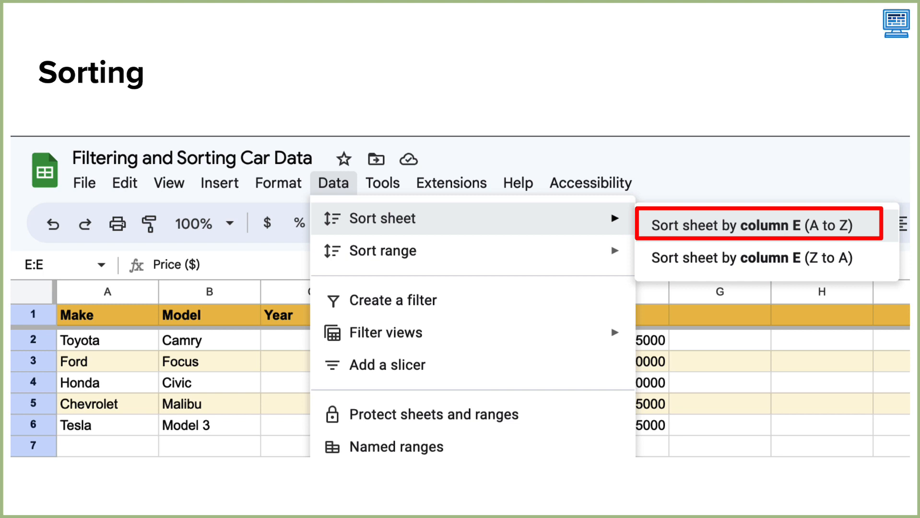
pyautogui.click(733, 223)
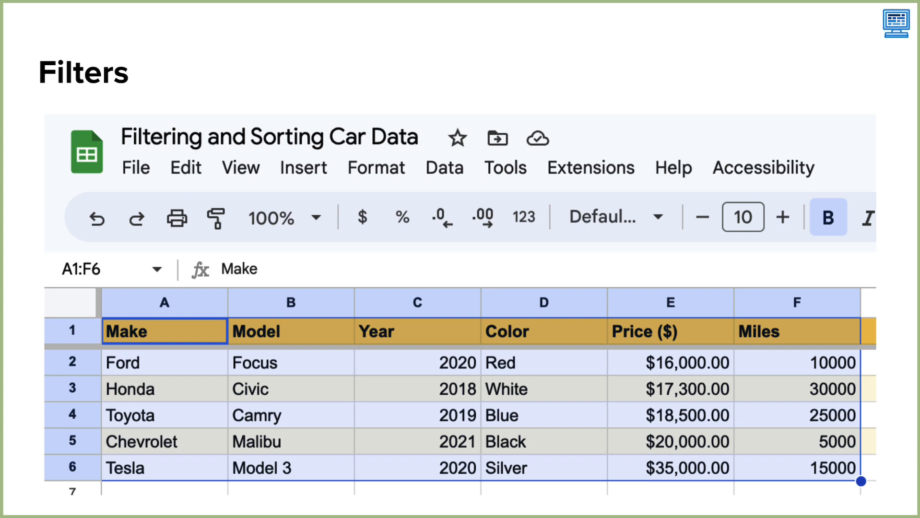
# - Create a filter on the car table A1:F6 so every header gets filter options
pyautogui.click(445, 168)
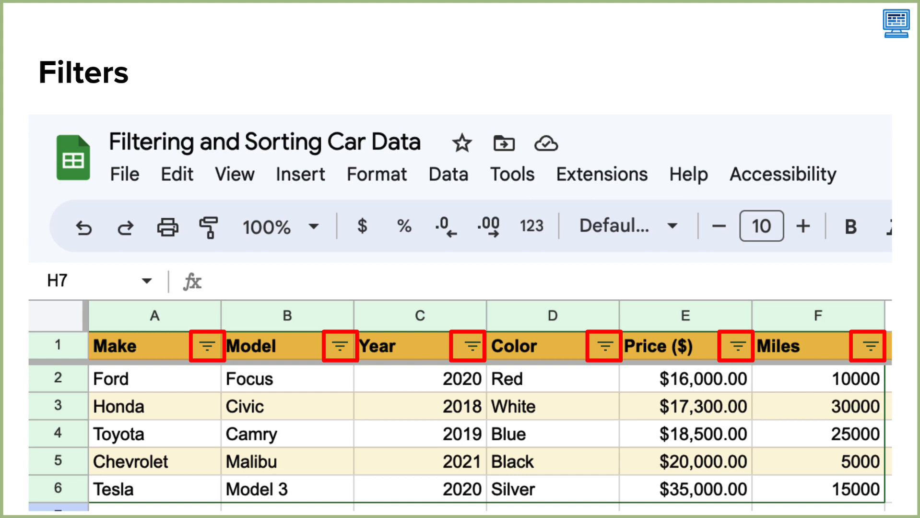
# - Uncheck 2018 in the Year filter values, hiding the Honda Civic
pyautogui.click(468, 345)
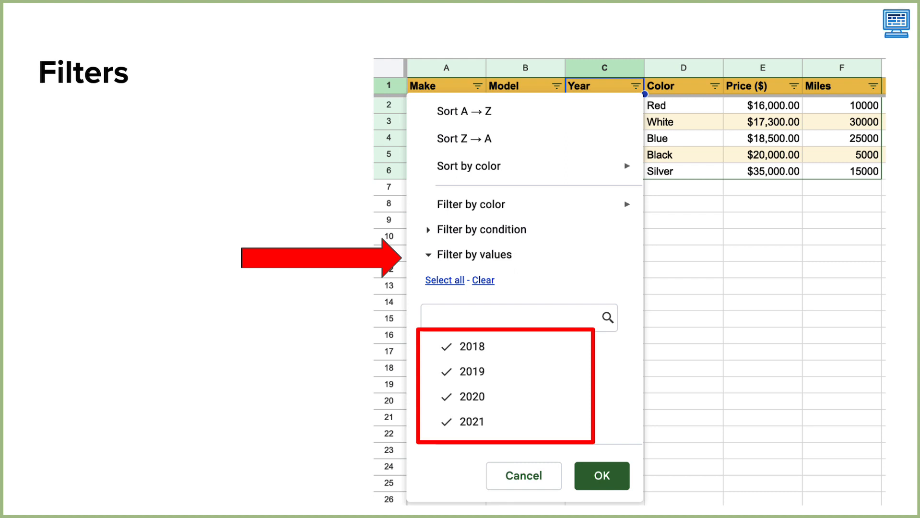
pyautogui.click(602, 475)
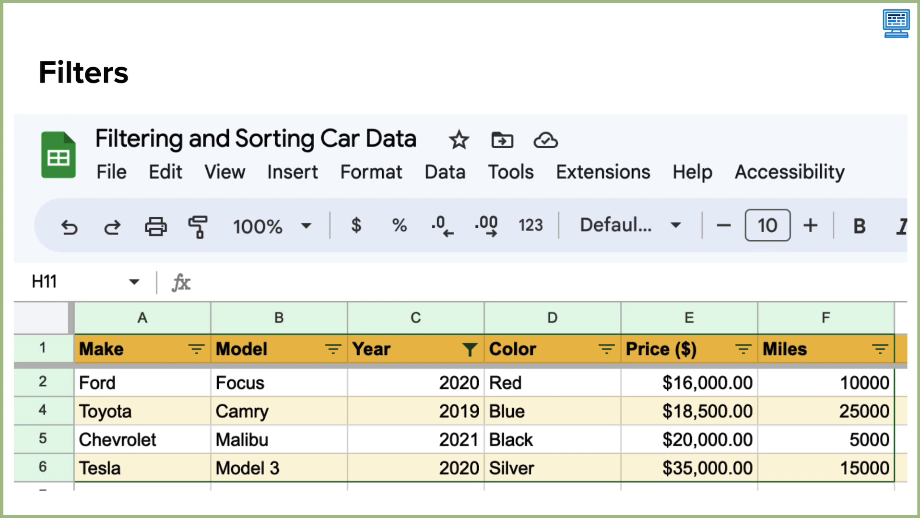
# - Filter Miles by condition 'Less than or equal to' 20000, hiding the Toyota Camry
pyautogui.click(881, 132)
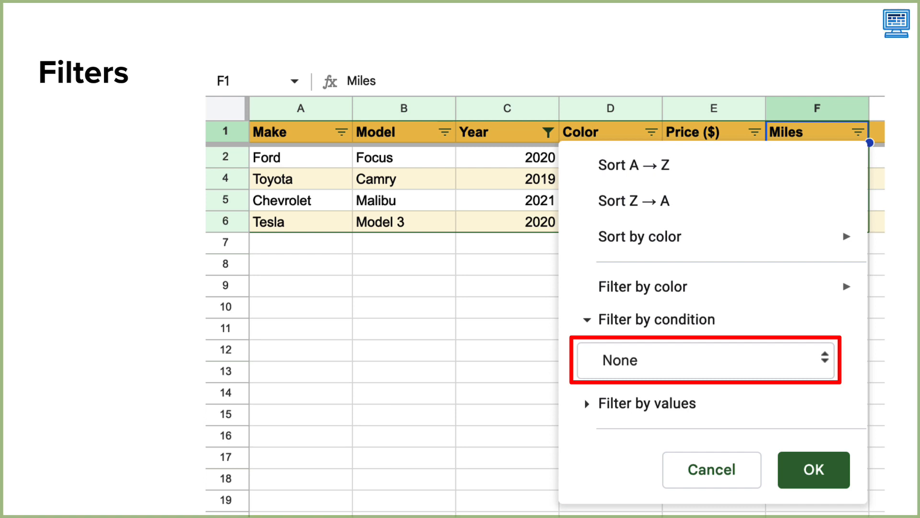
pyautogui.click(704, 360)
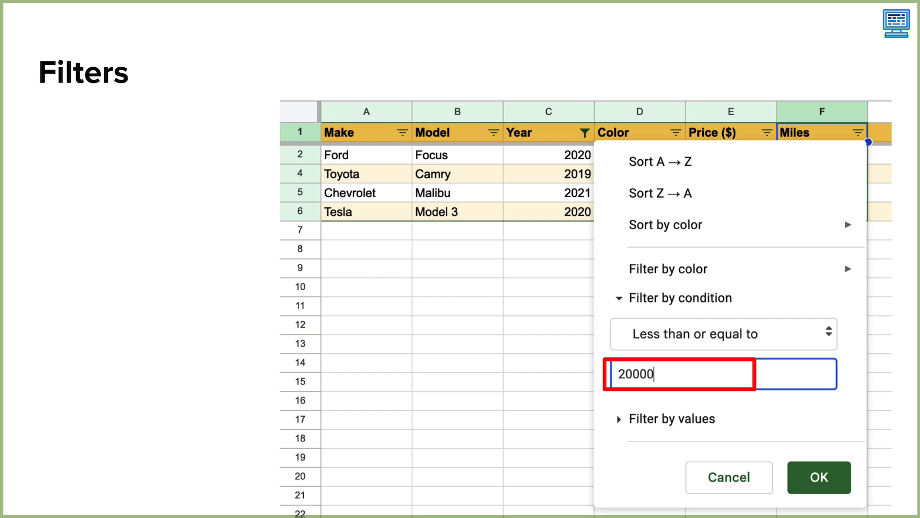
pyautogui.click(818, 477)
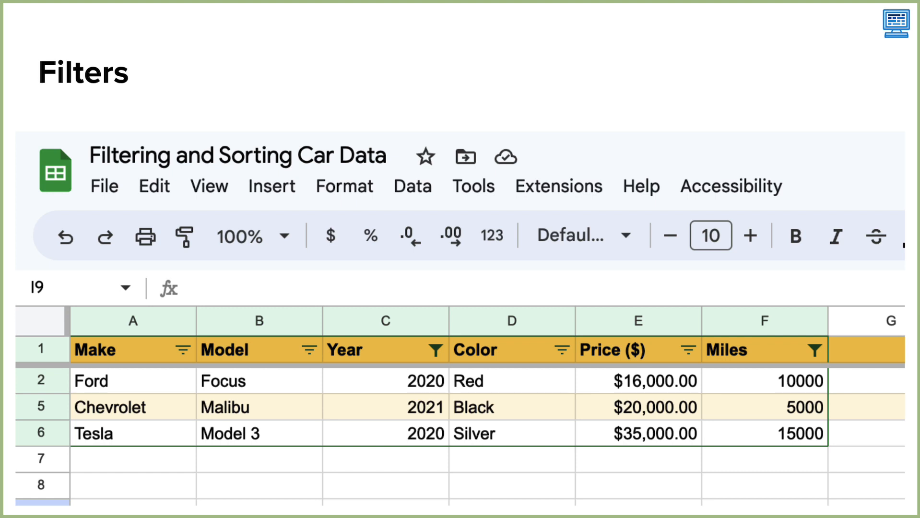
# - Remove the filter from the car table so all five cars show again
pyautogui.click(431, 174)
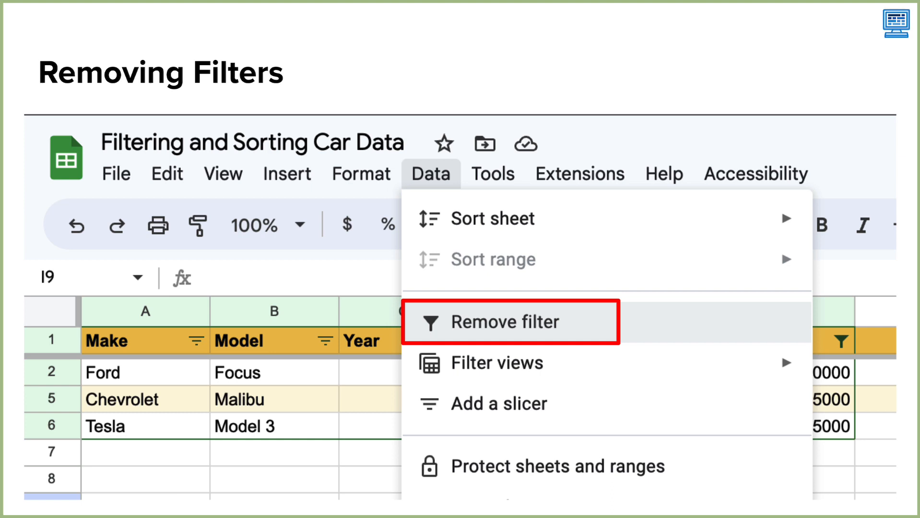
pyautogui.click(504, 322)
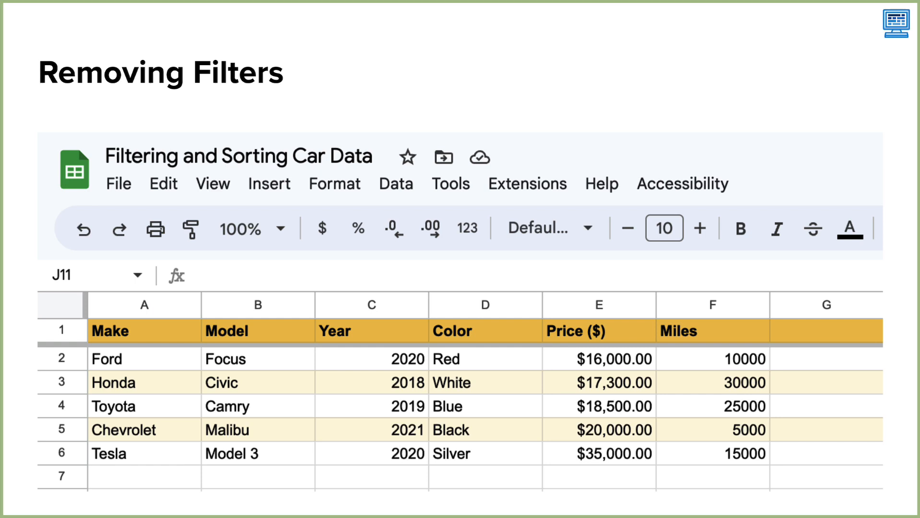
pyautogui.click(396, 183)
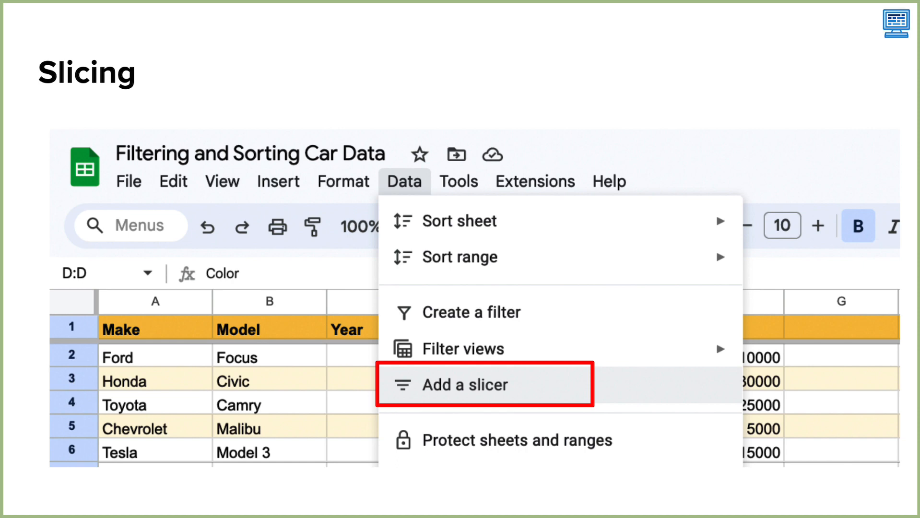
# - Add a slicer below the car table with its column set to Color
pyautogui.click(484, 385)
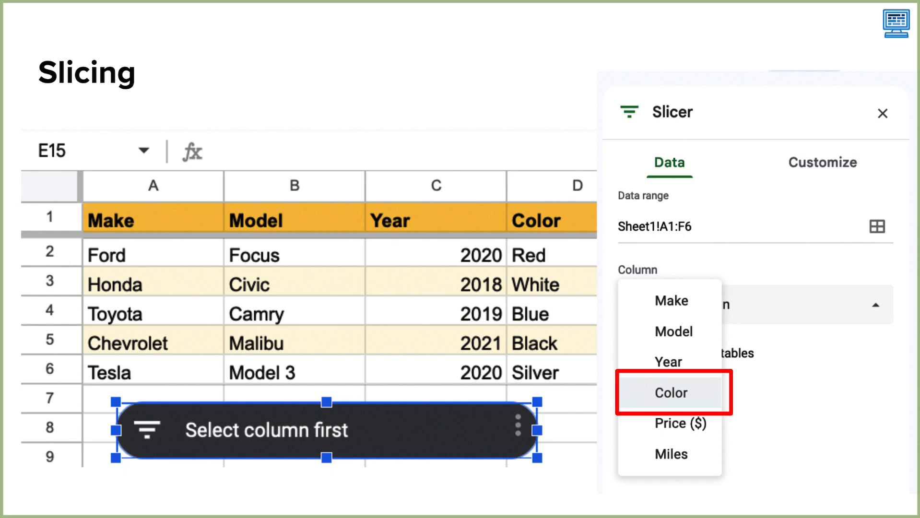
pyautogui.click(672, 393)
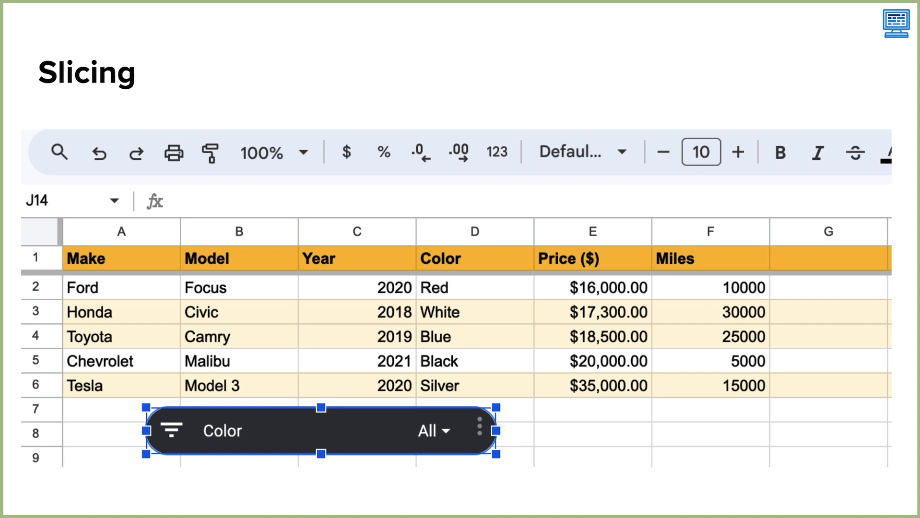
# - Uncheck White in the Color slicer, leaving 4 of 5 colors and hiding the Honda Civic
pyautogui.click(433, 432)
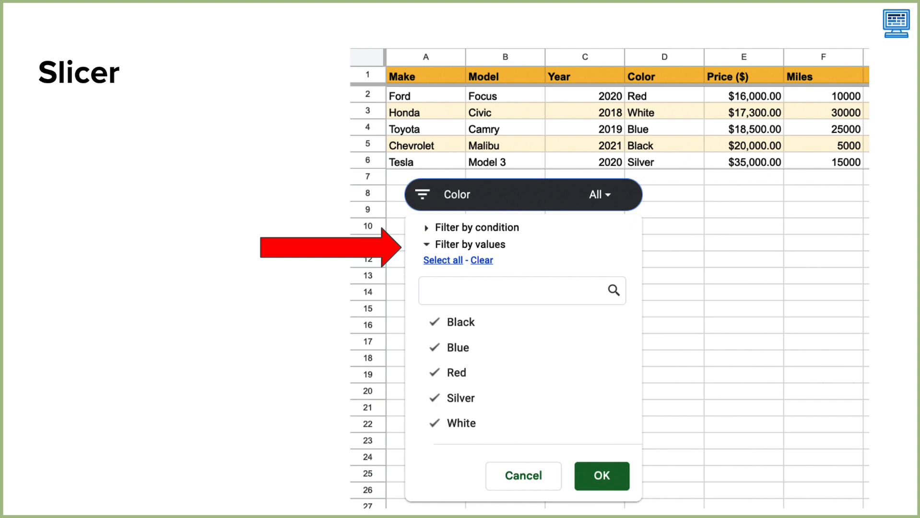
pyautogui.click(434, 423)
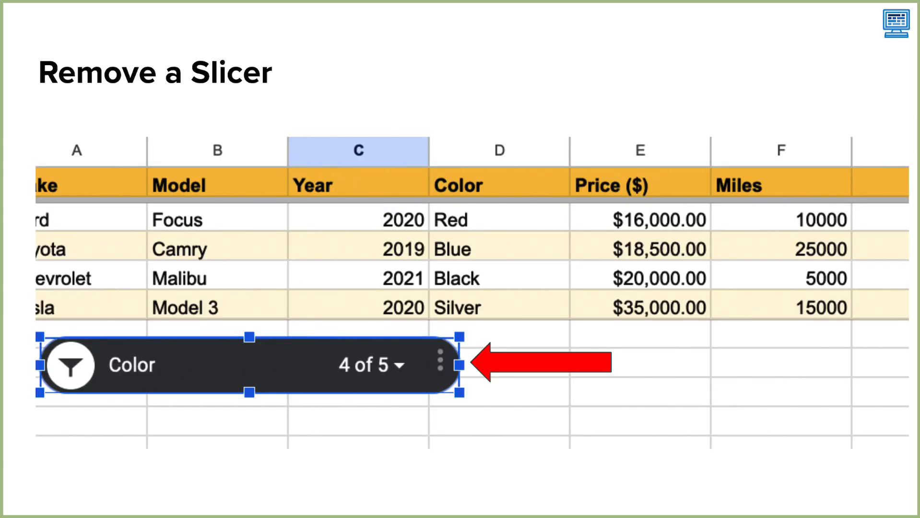
# - Delete the Color slicer from its options menu, restoring the white Honda Civic row
pyautogui.click(439, 363)
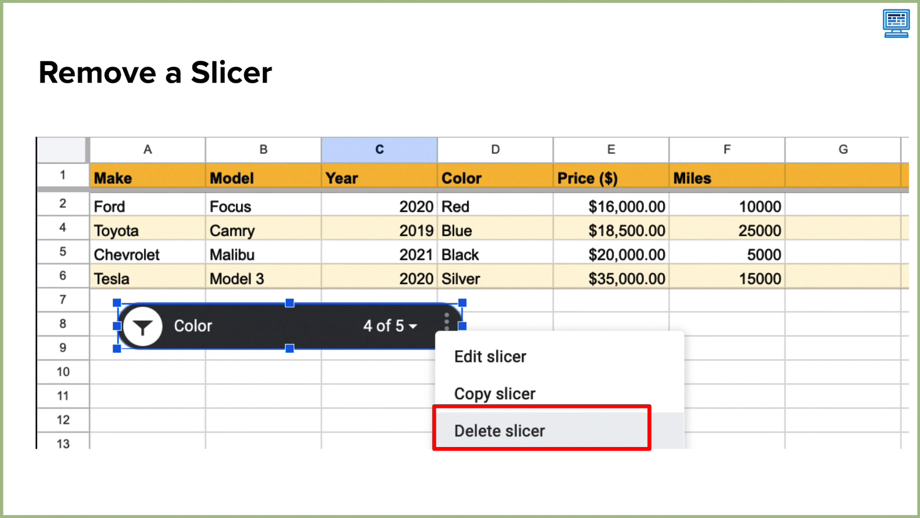
pyautogui.click(499, 430)
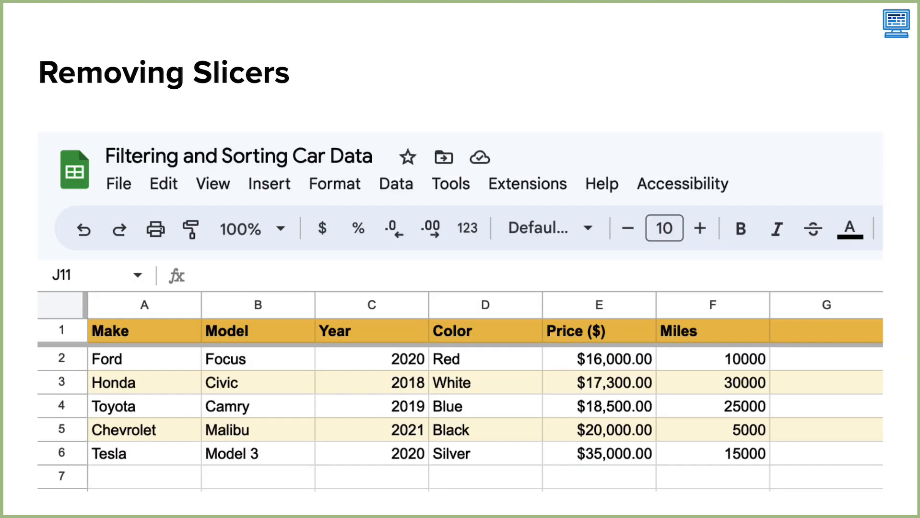